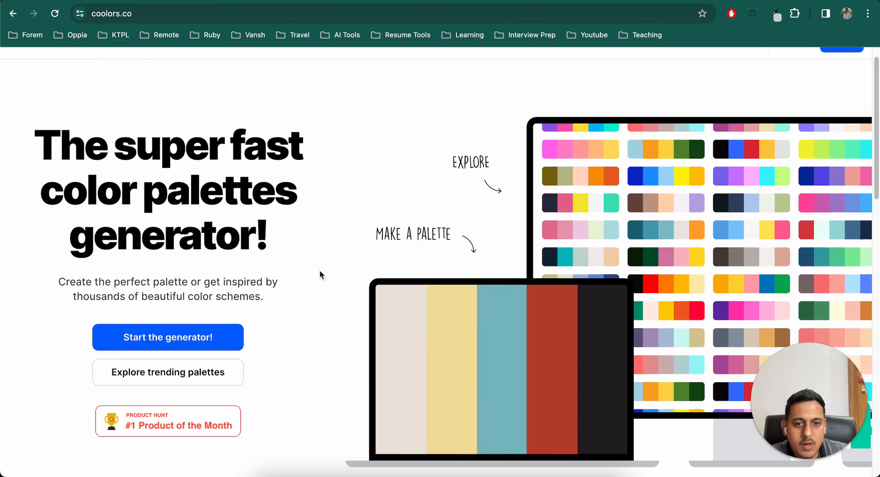
# Start the Coolors palette generator and dismiss the advert overlay
pyautogui.click(168, 337)
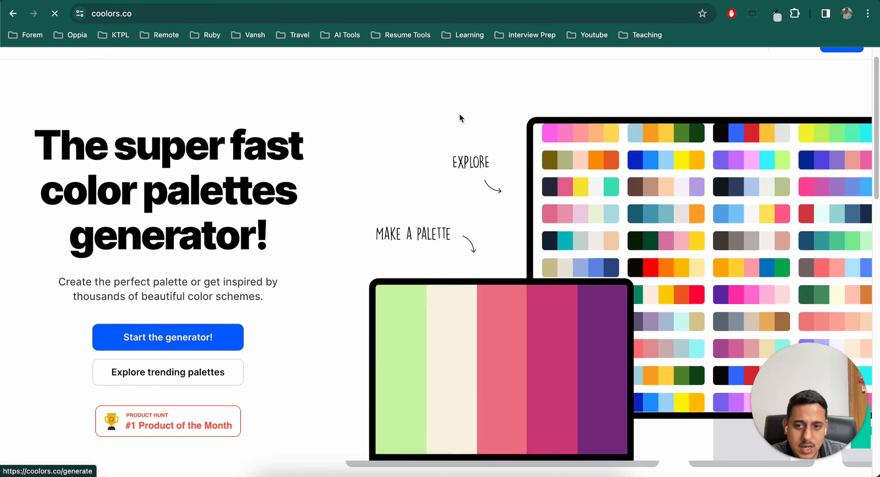
pyautogui.click(167, 337)
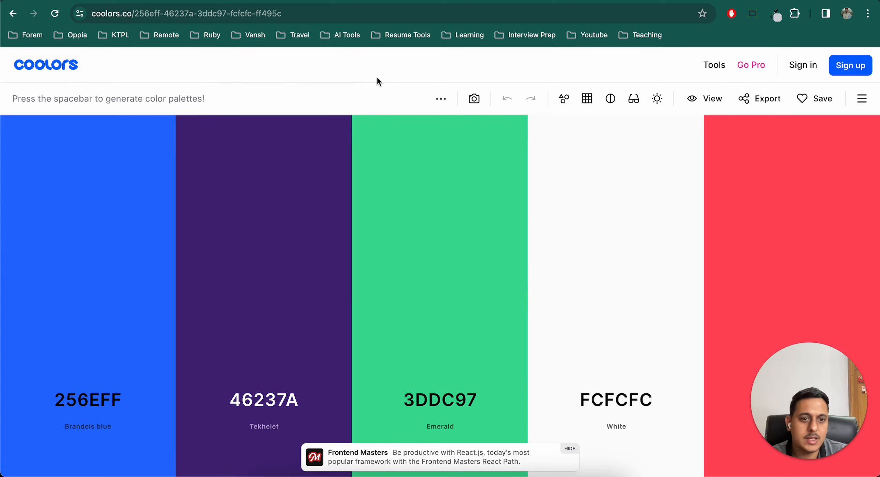
pyautogui.click(569, 448)
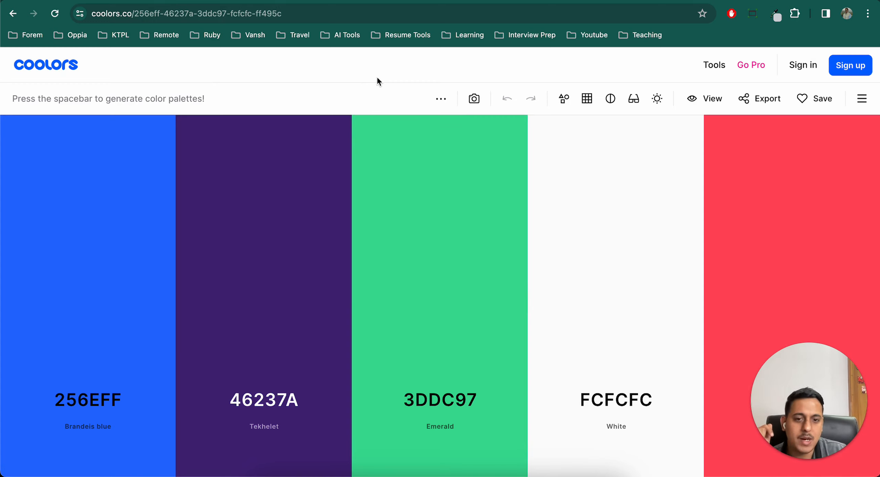
# Regenerate the five-colour palette a few times with the spacebar, ending on a green-gray palette
pyautogui.press('space')
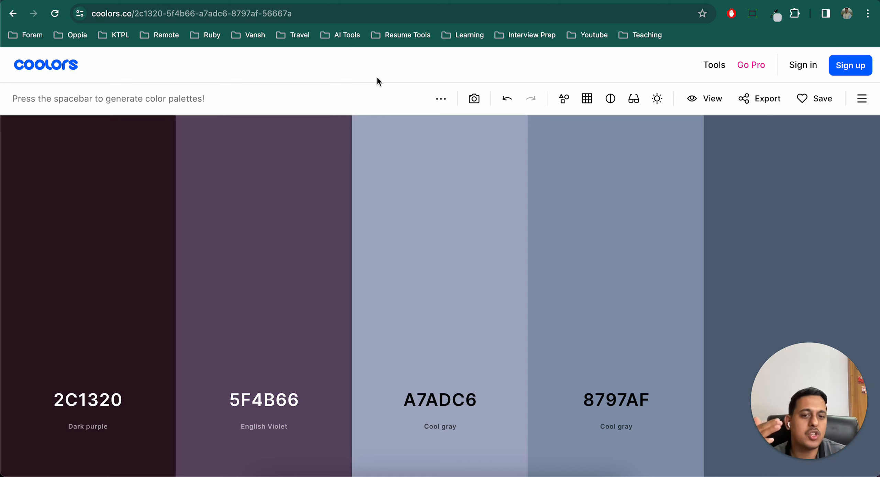
pyautogui.press('space')
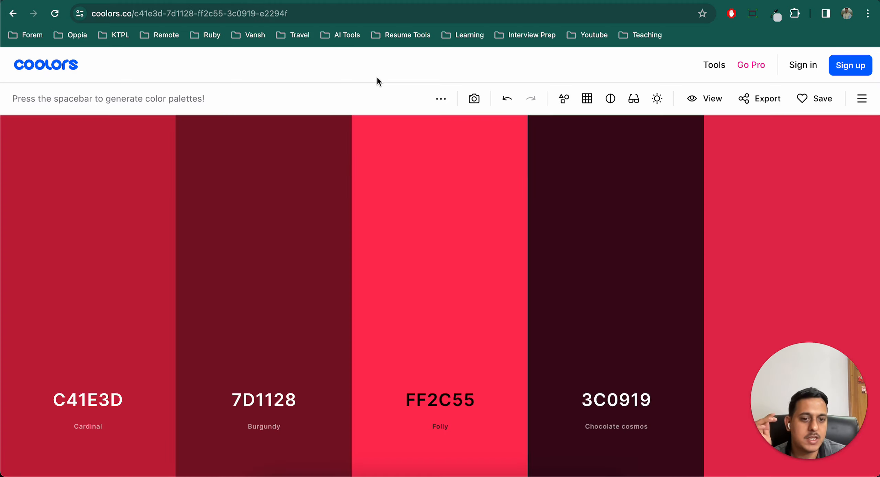
pyautogui.press('space')
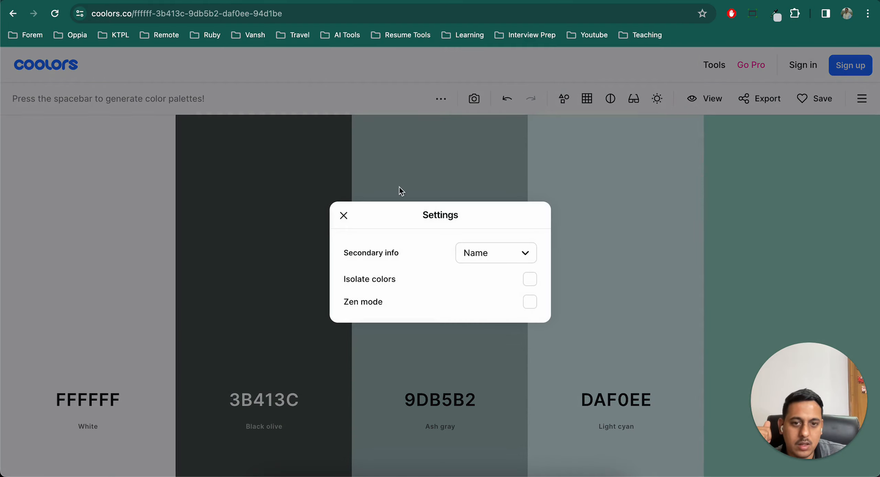
# Close the display settings and regenerate the palette twice around the locked Ash gray 9DB5B2
pyautogui.click(344, 216)
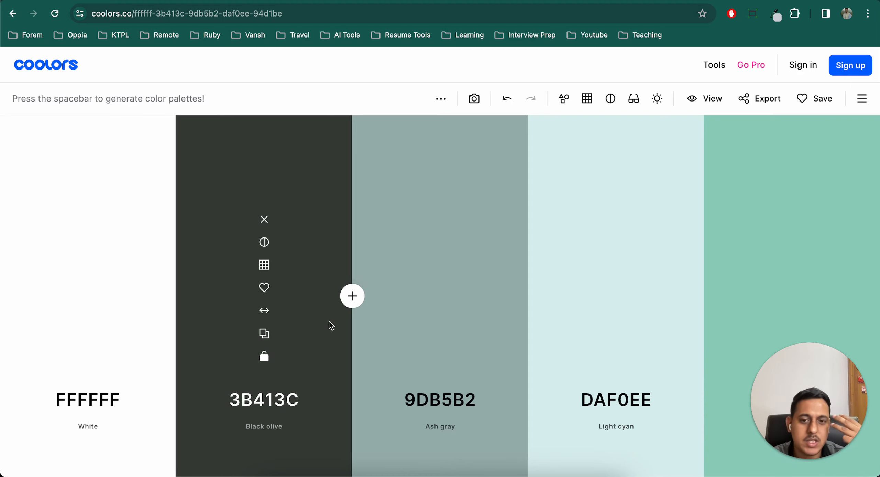
pyautogui.moveTo(267, 300)
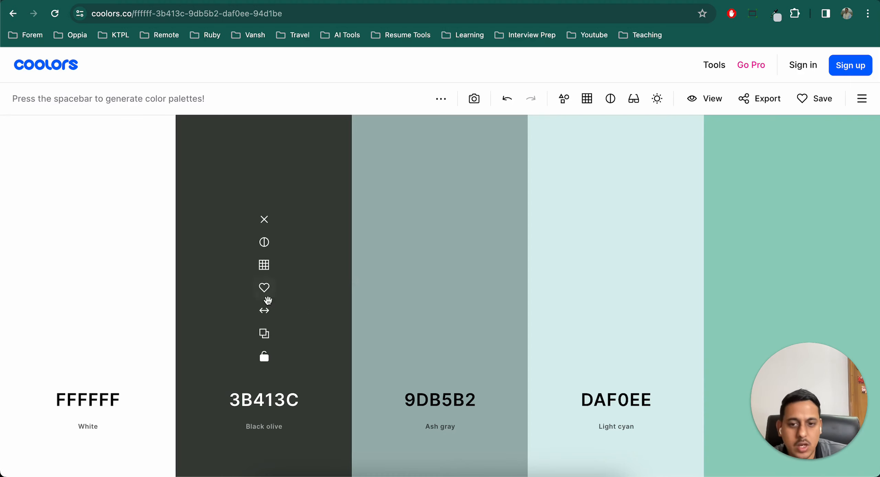
pyautogui.moveTo(440, 333)
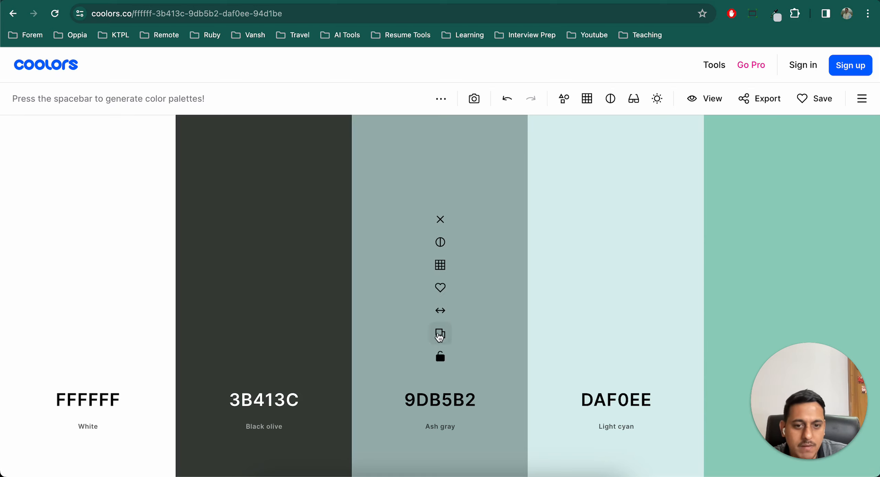
pyautogui.moveTo(505, 99)
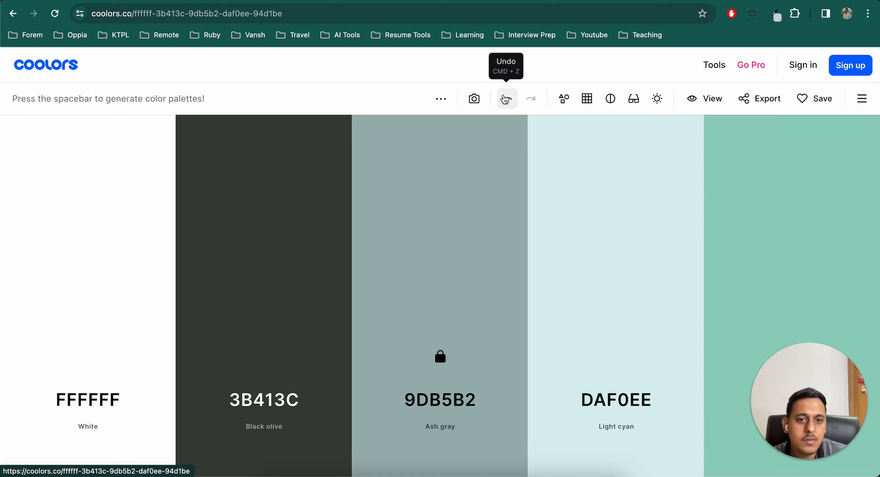
pyautogui.press('space')
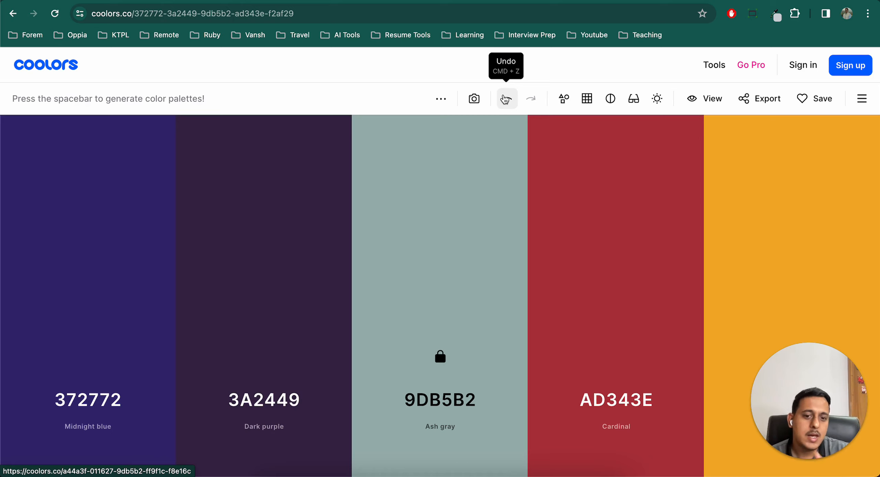
pyautogui.press('space')
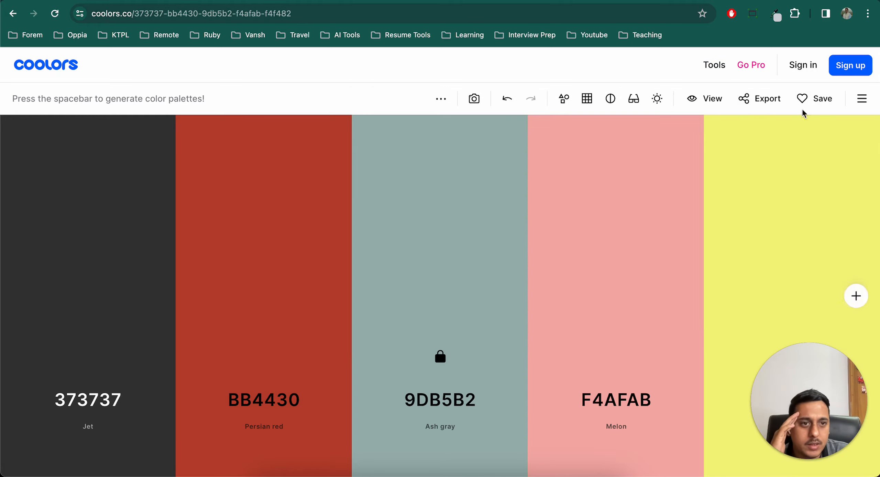
pyautogui.click(759, 99)
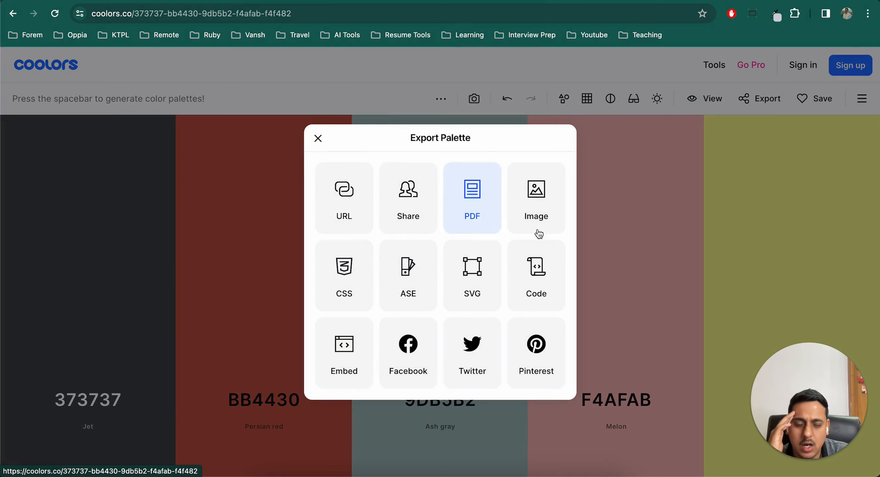
pyautogui.moveTo(330, 159)
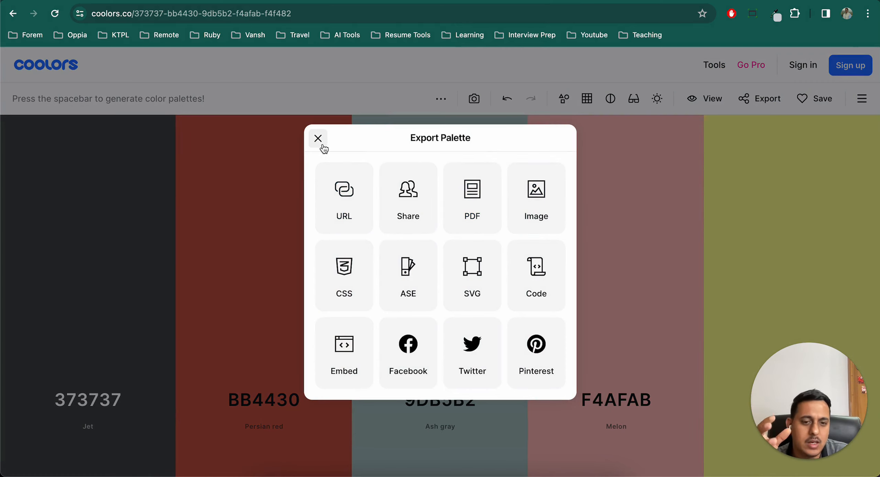
pyautogui.click(318, 138)
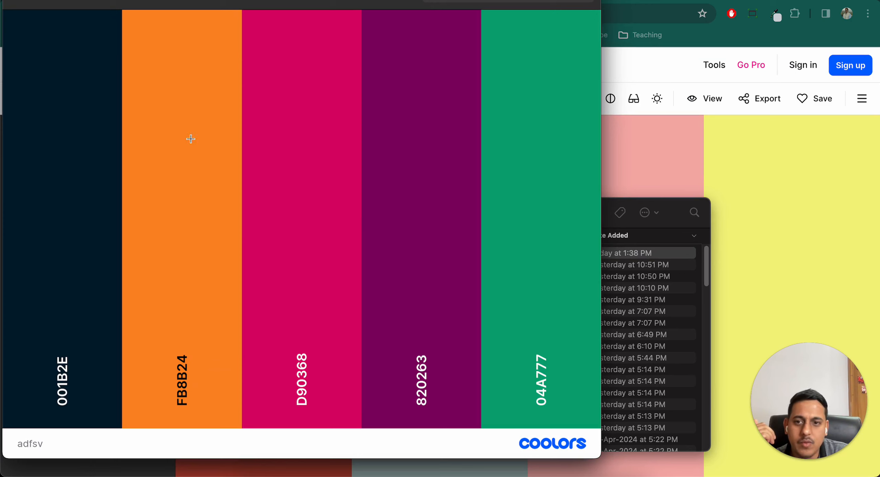
pyautogui.moveTo(50, 11)
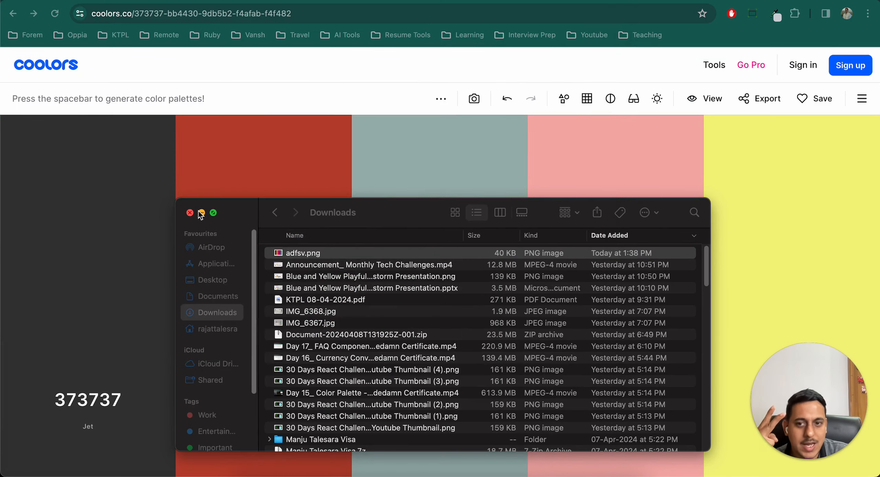
pyautogui.click(190, 213)
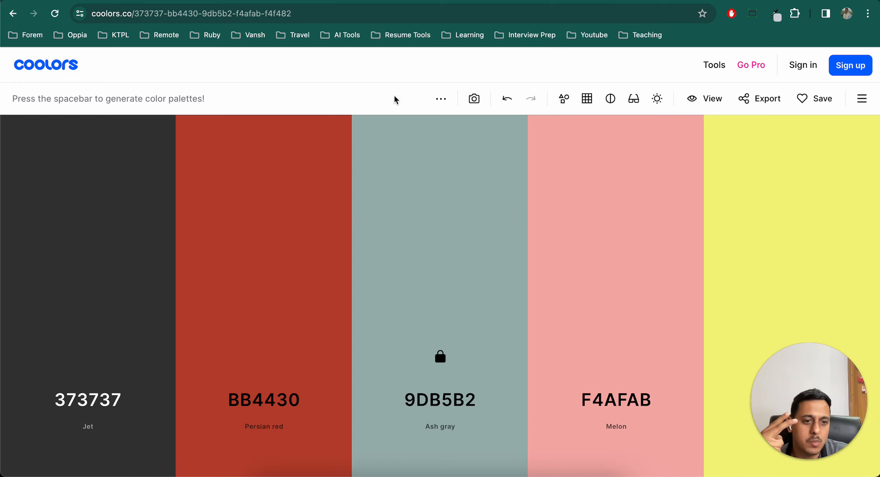
pyautogui.moveTo(109, 107)
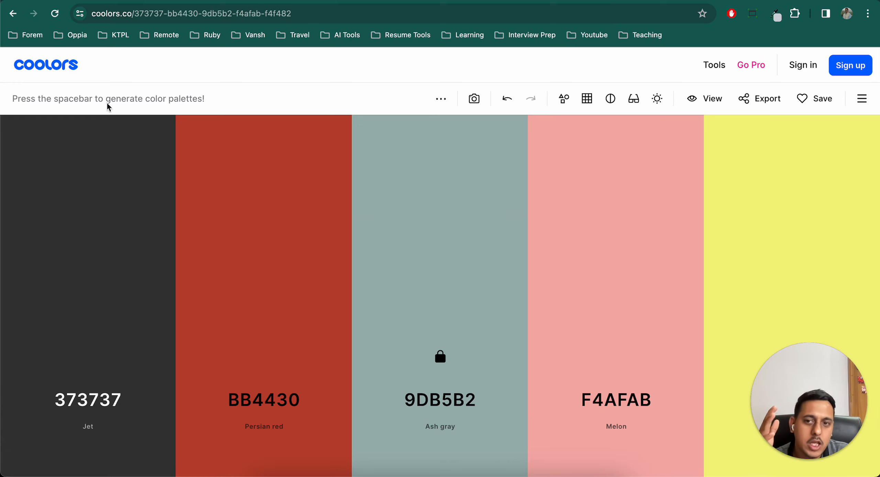
pyautogui.moveTo(369, 97)
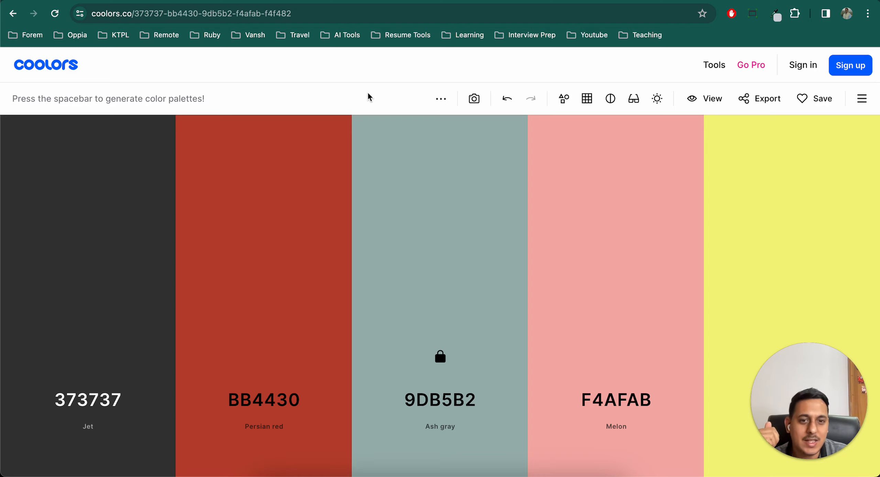
pyautogui.moveTo(374, 91)
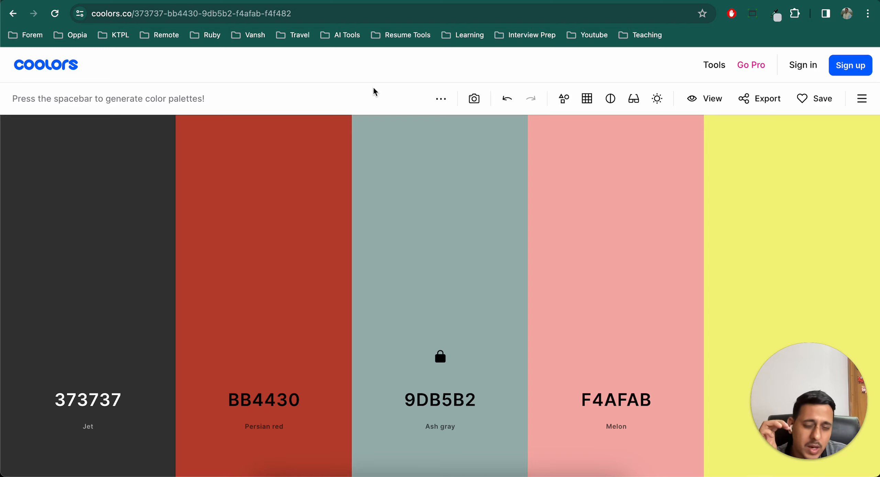
pyautogui.moveTo(379, 77)
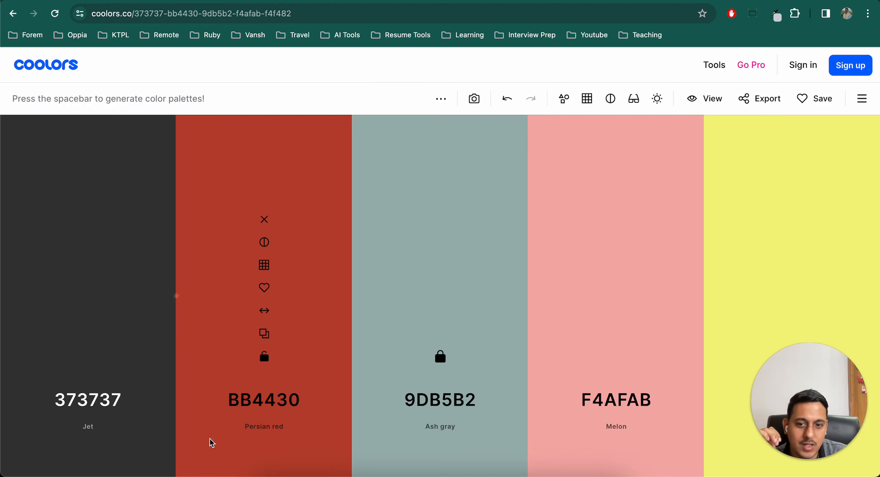
pyautogui.moveTo(113, 430)
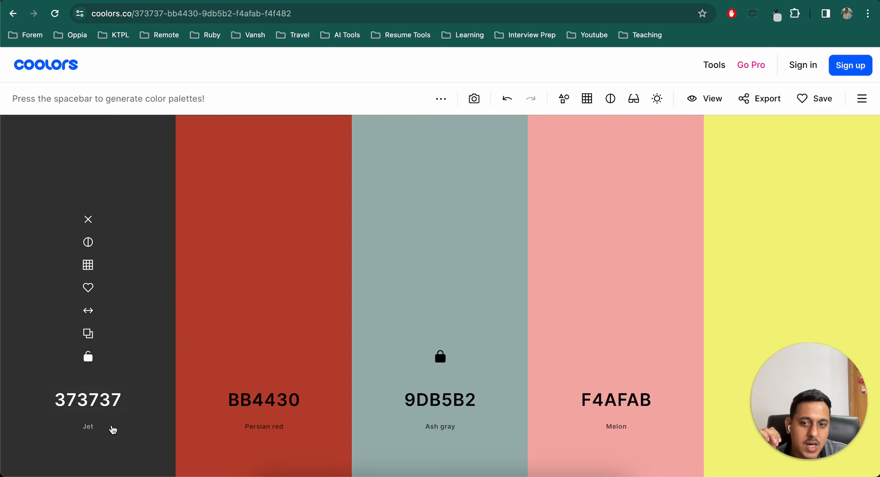
pyautogui.moveTo(249, 419)
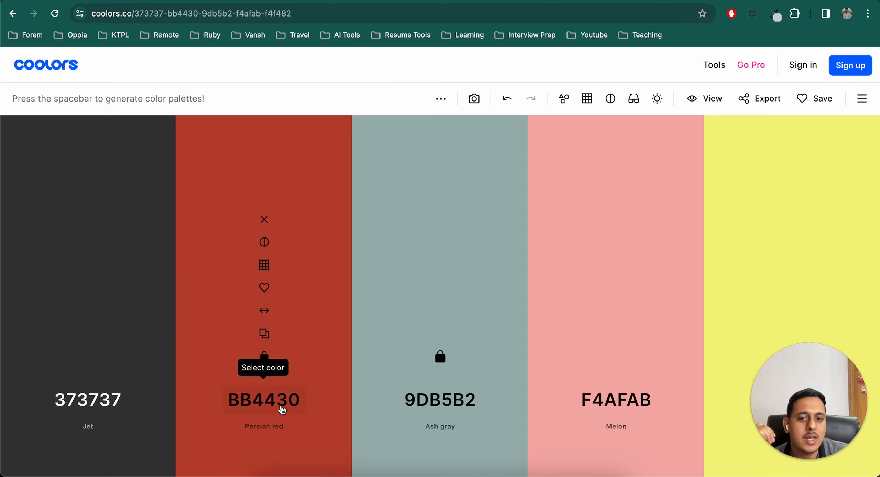
pyautogui.moveTo(244, 397)
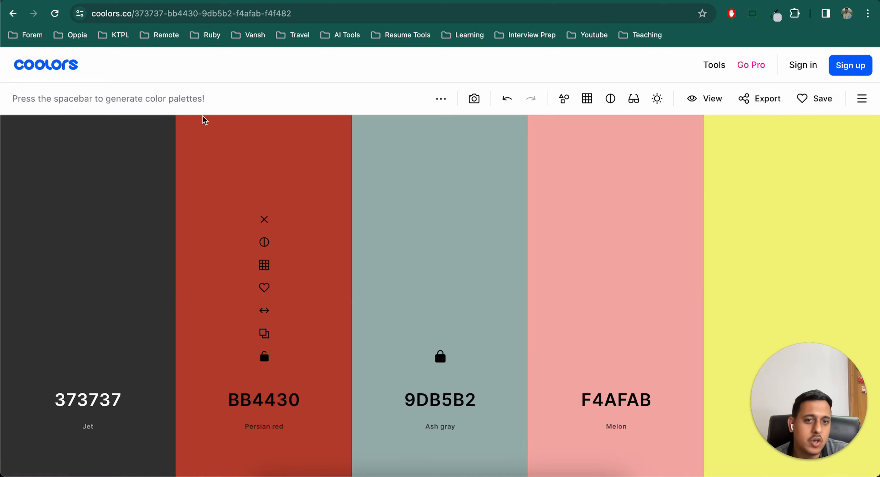
pyautogui.moveTo(317, 131)
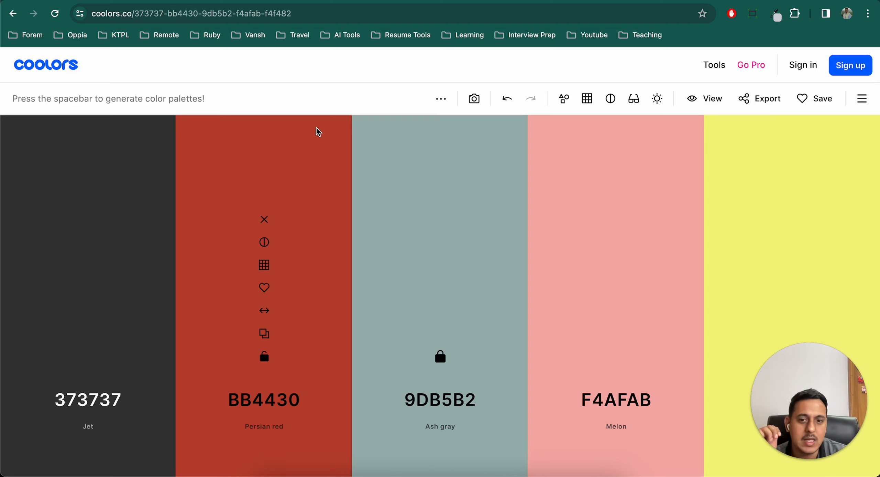
pyautogui.moveTo(339, 111)
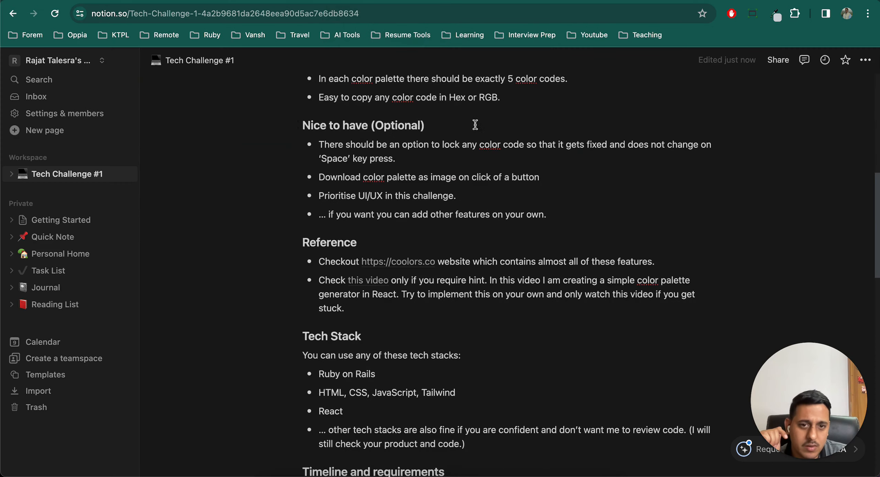
pyautogui.moveTo(543, 239)
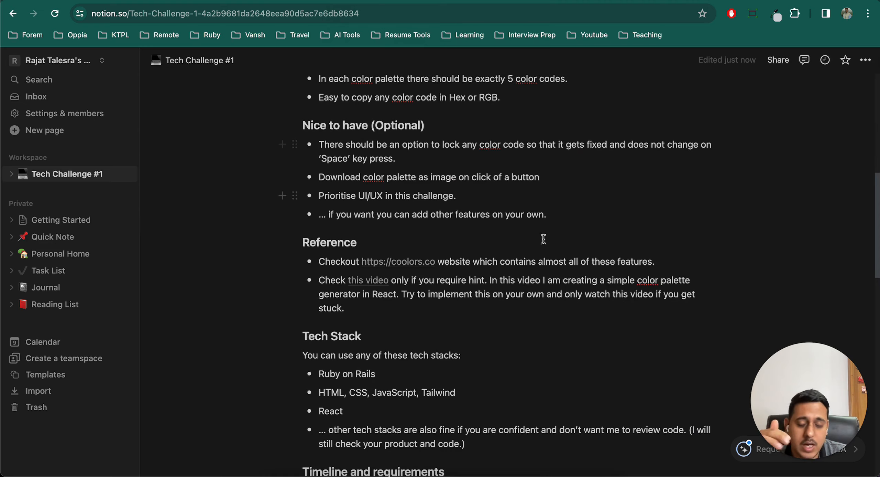
# Scroll through the Tech Challenge #1 page's tech stack, timeline, submission and disclaimer sections, returning to the top
pyautogui.scroll(3)
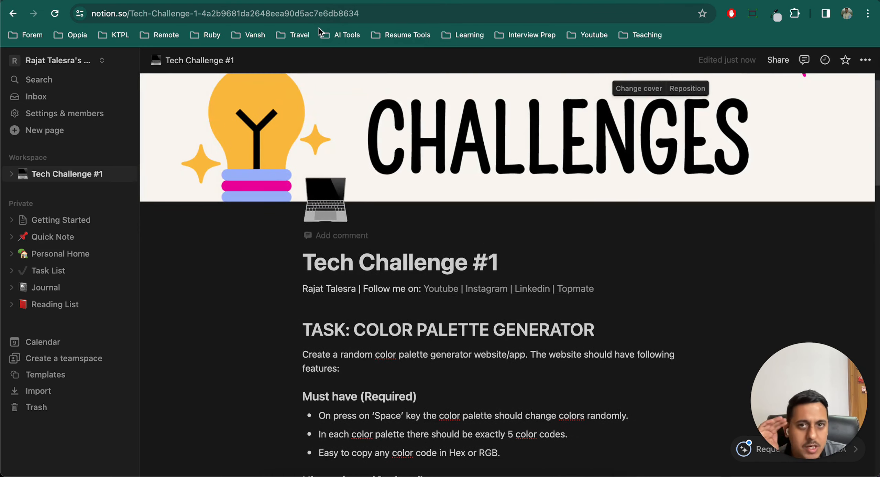
pyautogui.scroll(-3)
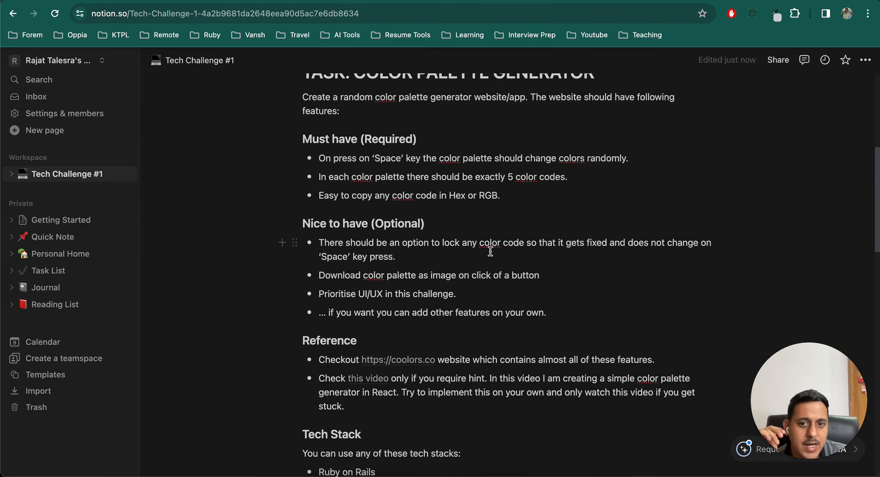
pyautogui.scroll(-3)
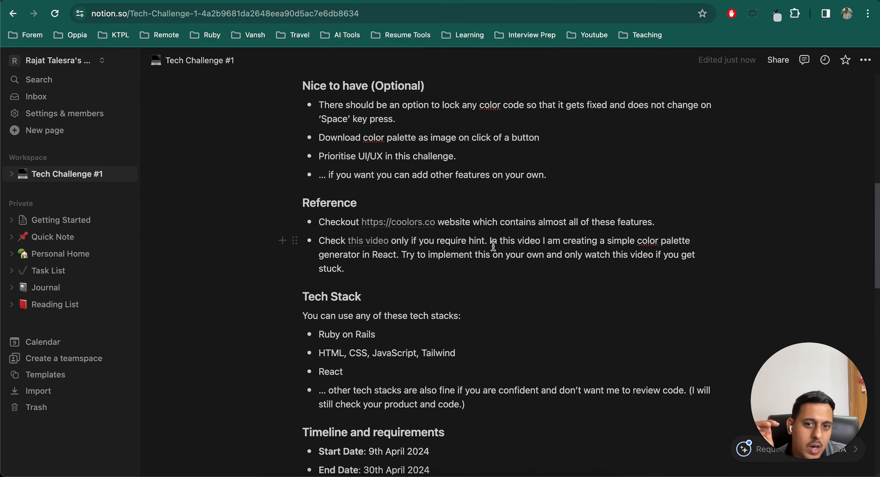
pyautogui.scroll(-3)
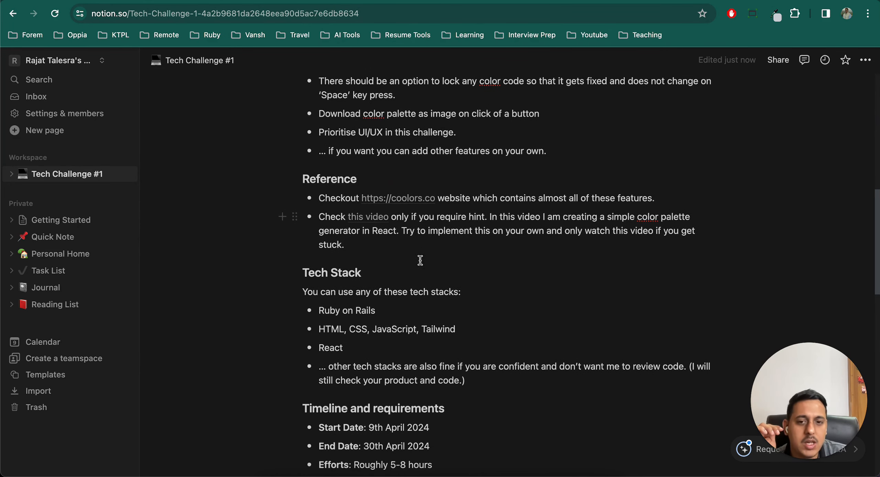
pyautogui.scroll(-3)
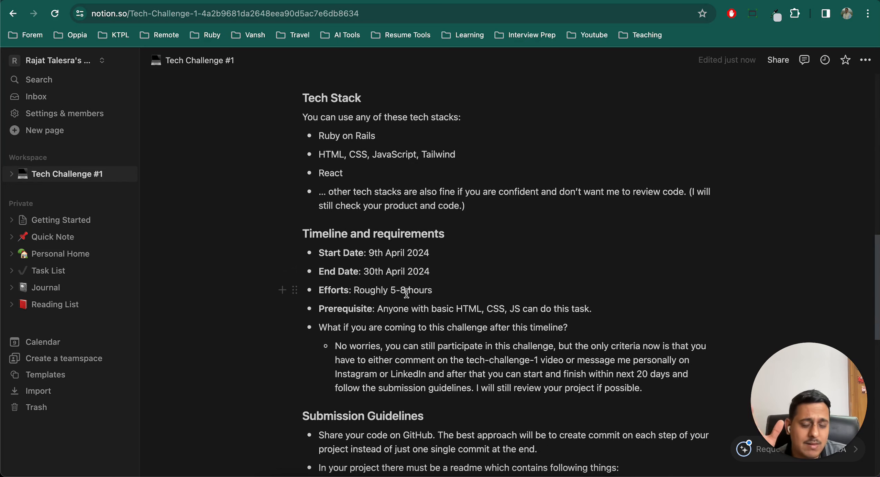
pyautogui.moveTo(443, 313)
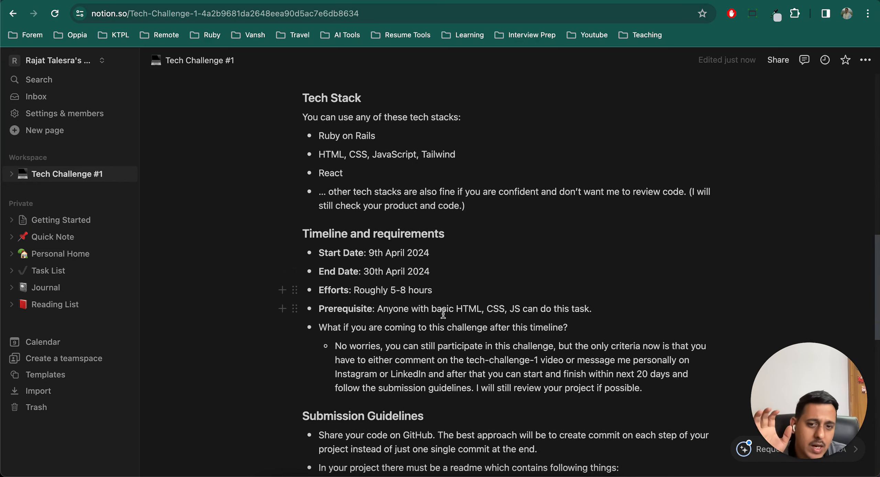
pyautogui.scroll(-3)
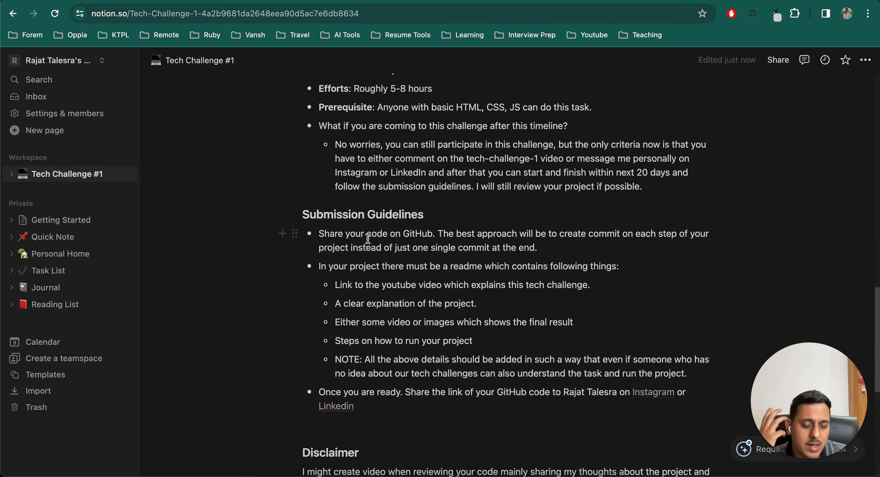
pyautogui.moveTo(219, 299)
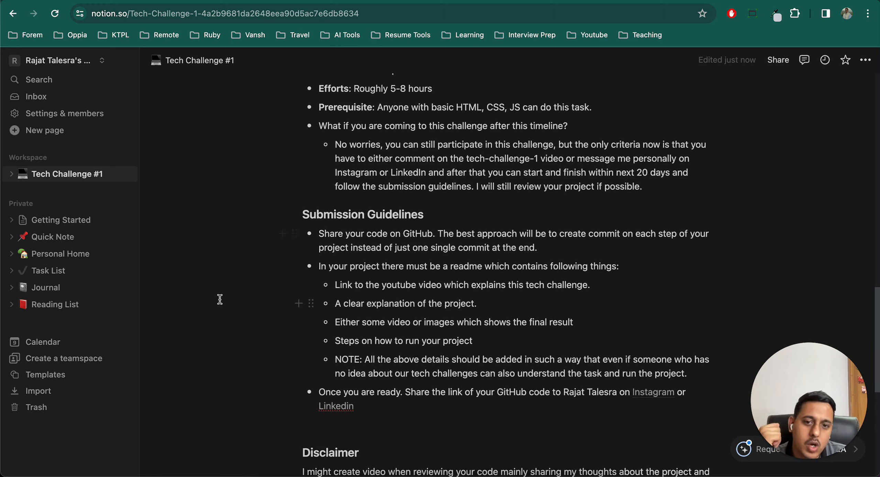
pyautogui.moveTo(462, 291)
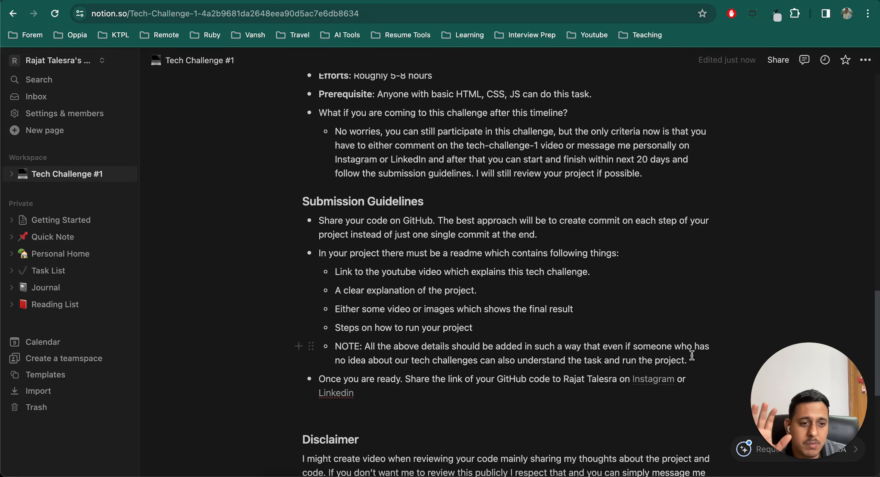
pyautogui.scroll(-3)
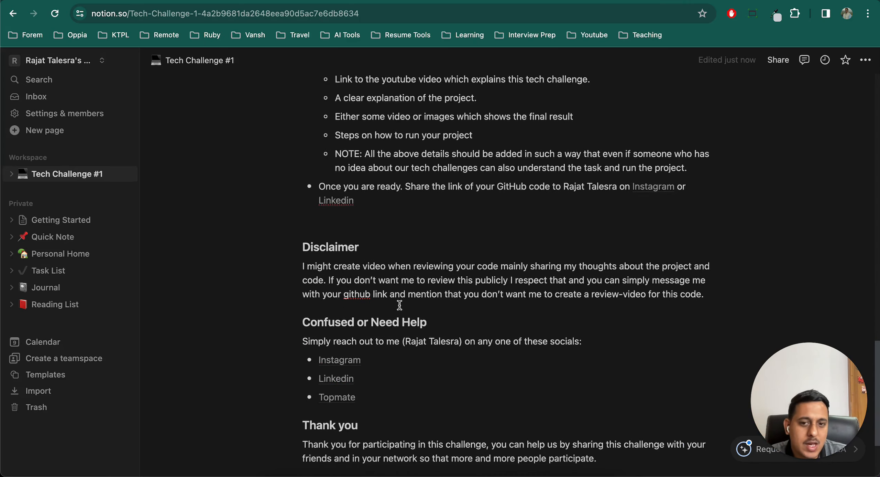
pyautogui.scroll(3)
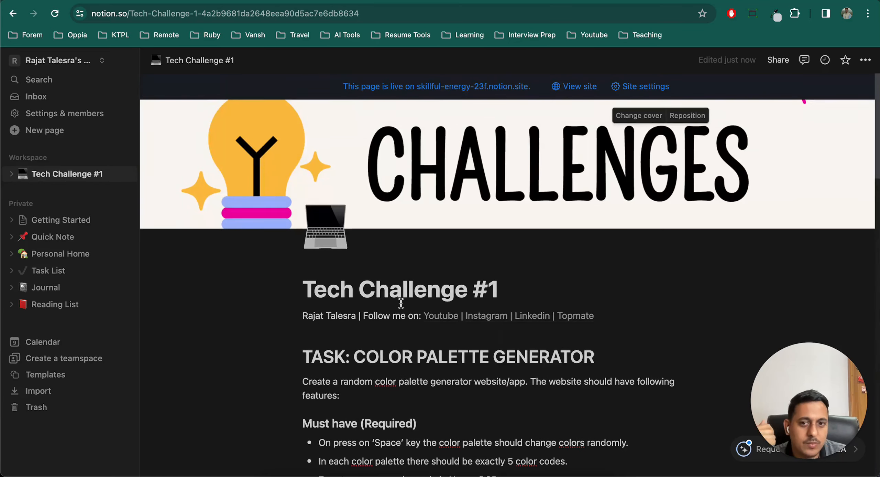